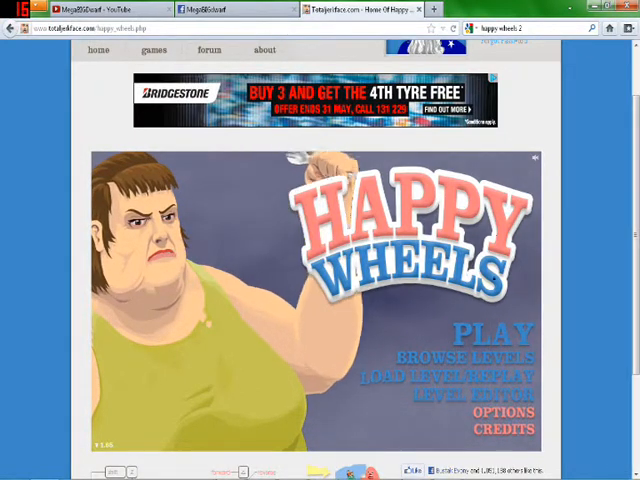
Enter Featured Levels from the title screen and start a featured level.
{"action": "scroll", "scroll_direction": "down", "scroll_amount": 3}
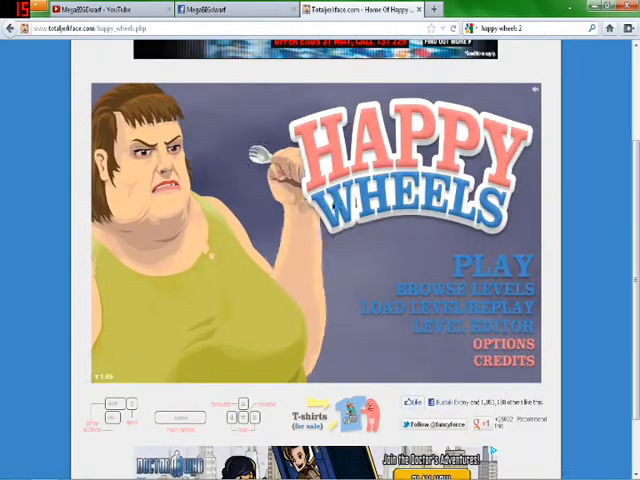
{"action": "left_click", "coordinate": [459, 284]}
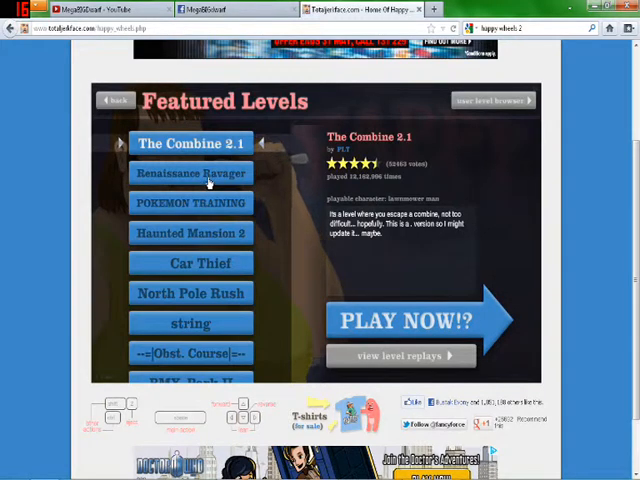
{"action": "left_click", "coordinate": [190, 263]}
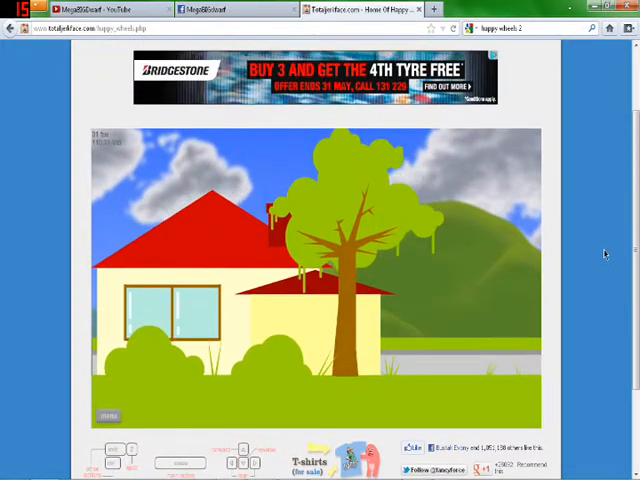
Scroll the featured levels list to reach BMX_Park II.
{"action": "scroll", "scroll_direction": "down", "scroll_amount": 3}
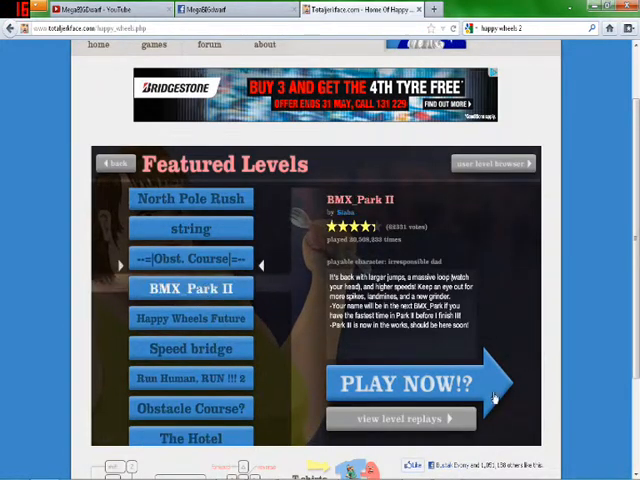
Launch BMX_Park II with PLAY NOW!? and play until pausing.
{"action": "left_click", "coordinate": [400, 385]}
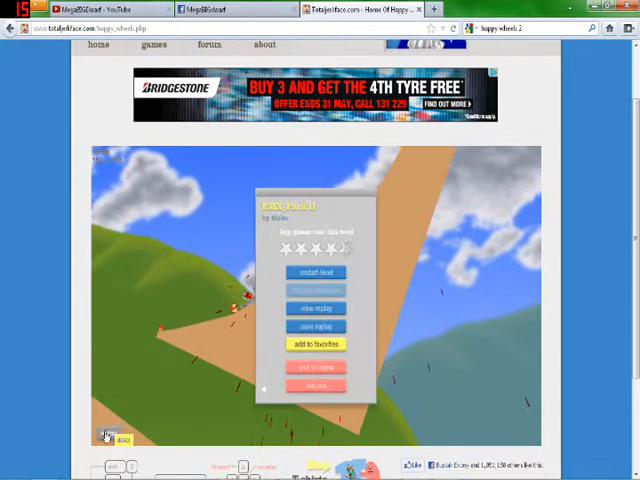
Exit BMX_Park II to the menu and pick Happy Wheels Future.
{"action": "left_click", "coordinate": [316, 272]}
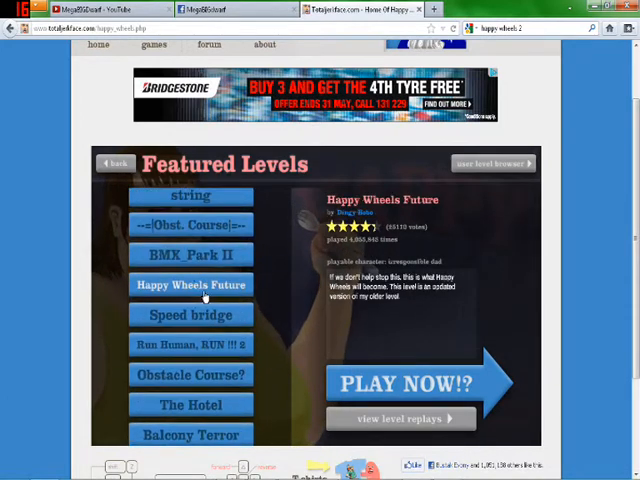
Start Obstacle Course? playing as the first character.
{"action": "left_click", "coordinate": [190, 354]}
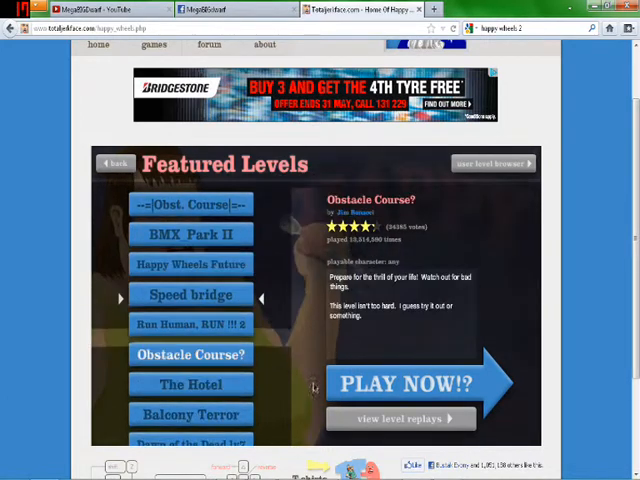
{"action": "left_click", "coordinate": [400, 383]}
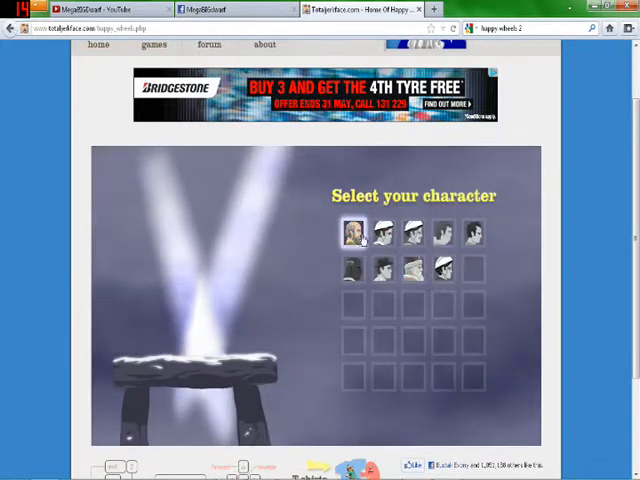
{"action": "left_click", "coordinate": [382, 232]}
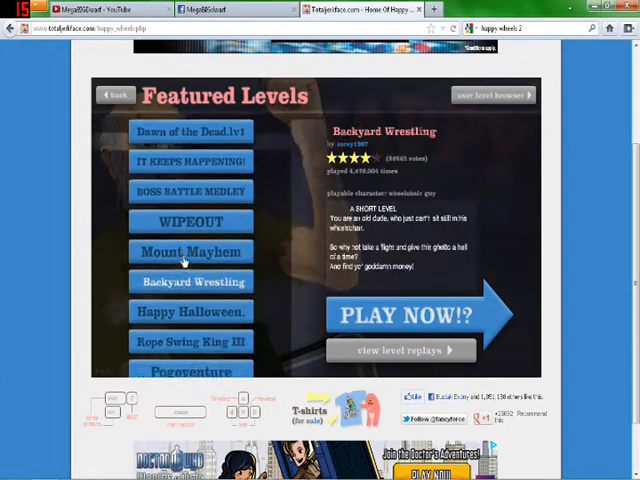
Select and launch the Wipeout level, playing until the rider dies.
{"action": "left_click", "coordinate": [190, 221]}
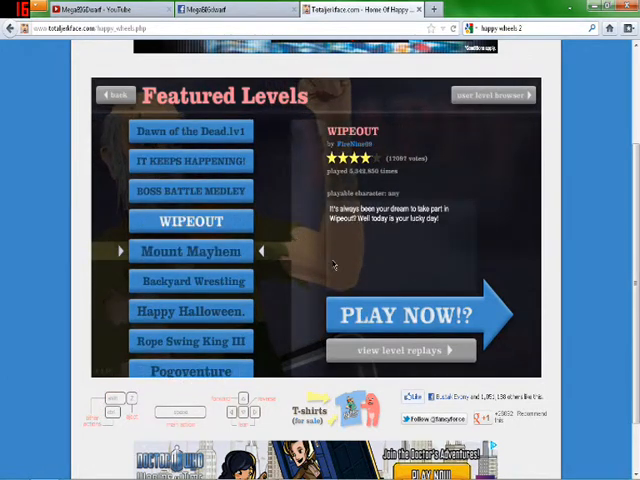
{"action": "left_click", "coordinate": [405, 315]}
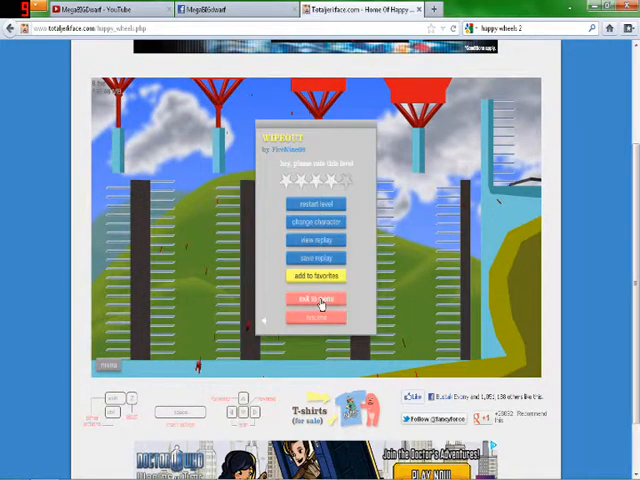
Exit Wipeout to the menu and launch Obst. Course.
{"action": "left_click", "coordinate": [316, 299]}
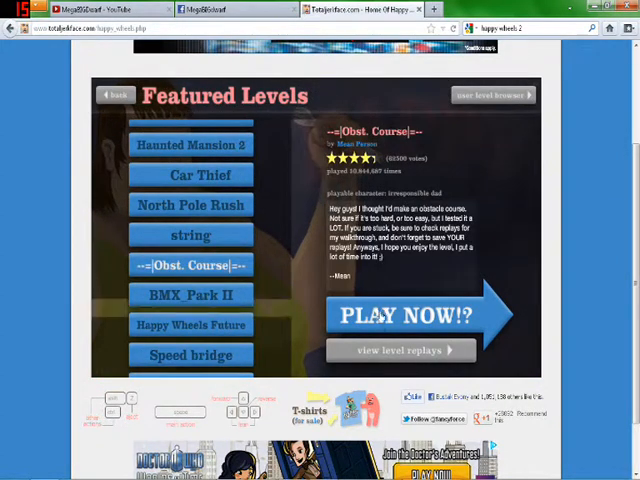
{"action": "left_click", "coordinate": [404, 315]}
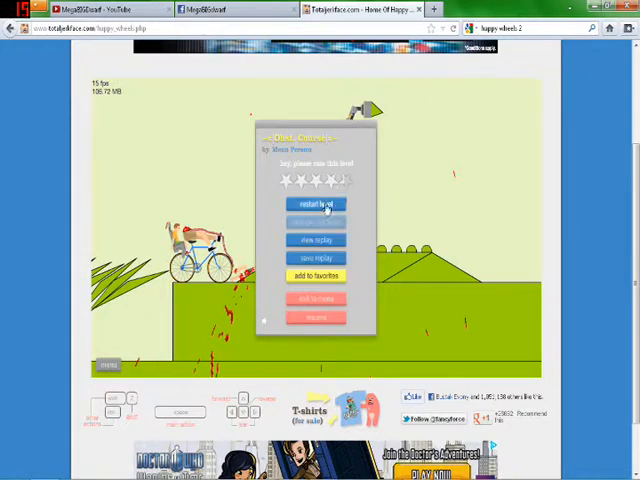
Restart Obst. Course from the pause menu and replay it.
{"action": "left_click", "coordinate": [316, 204]}
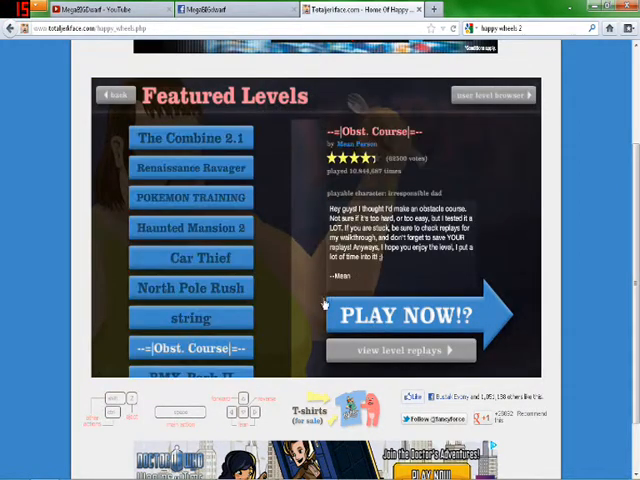
Launch Pokemon Training and play until the thunderbolt kills the character.
{"action": "left_click", "coordinate": [420, 315]}
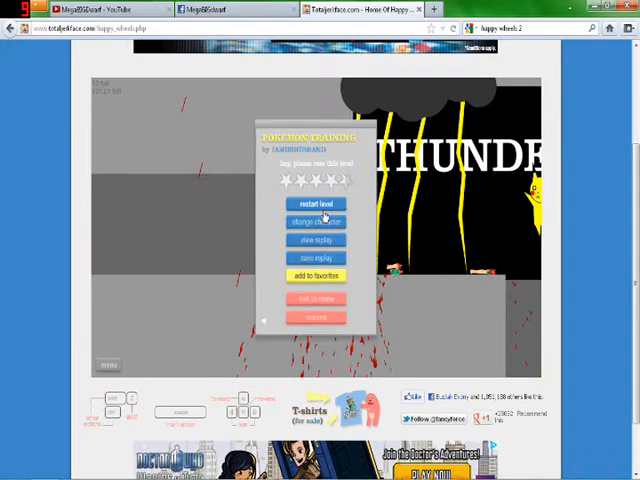
Restart Pokemon Training three times after successive deaths.
{"action": "left_click", "coordinate": [315, 204]}
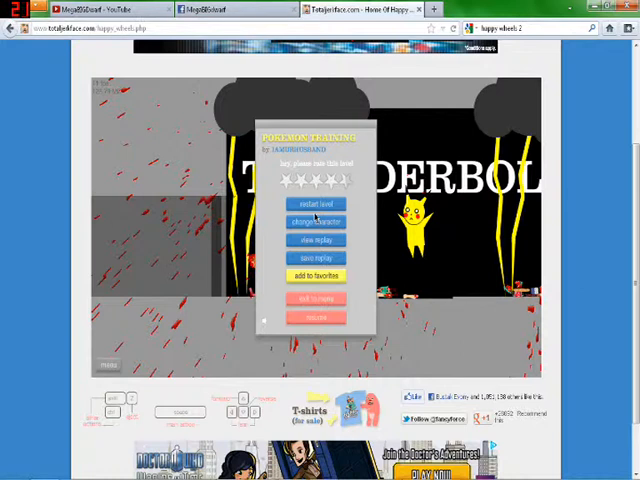
{"action": "left_click", "coordinate": [315, 204]}
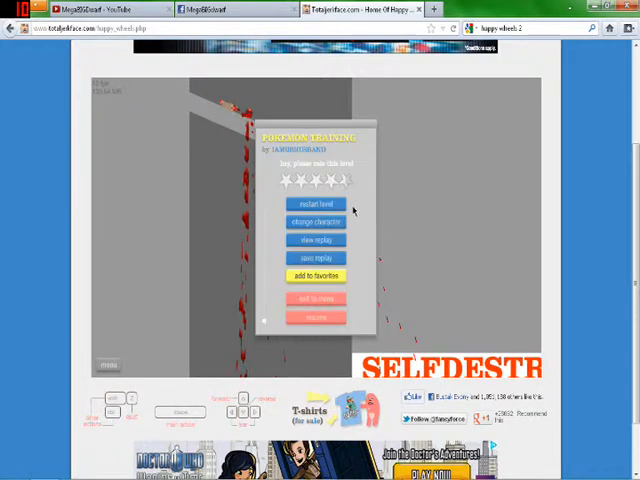
{"action": "left_click", "coordinate": [314, 202]}
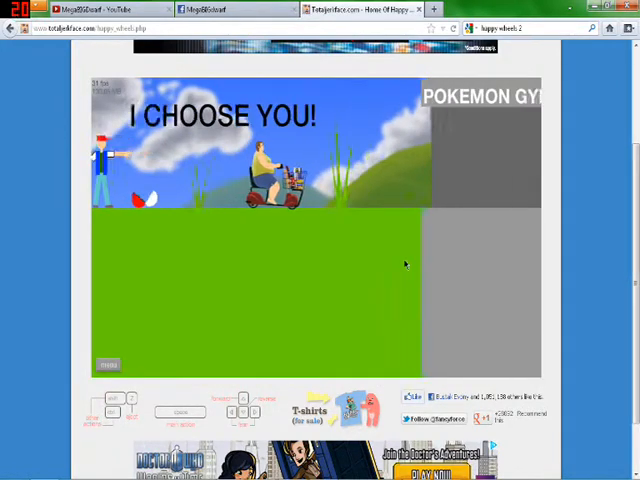